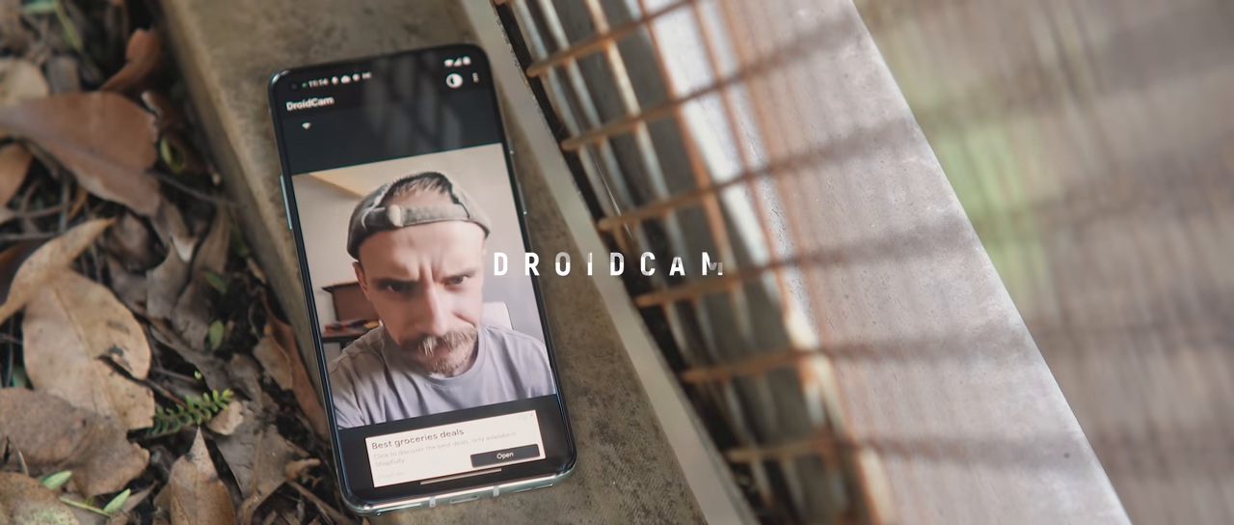
- Launch the DroidCam Client on the computer from the Windows search Best match result
left_click(474, 78)
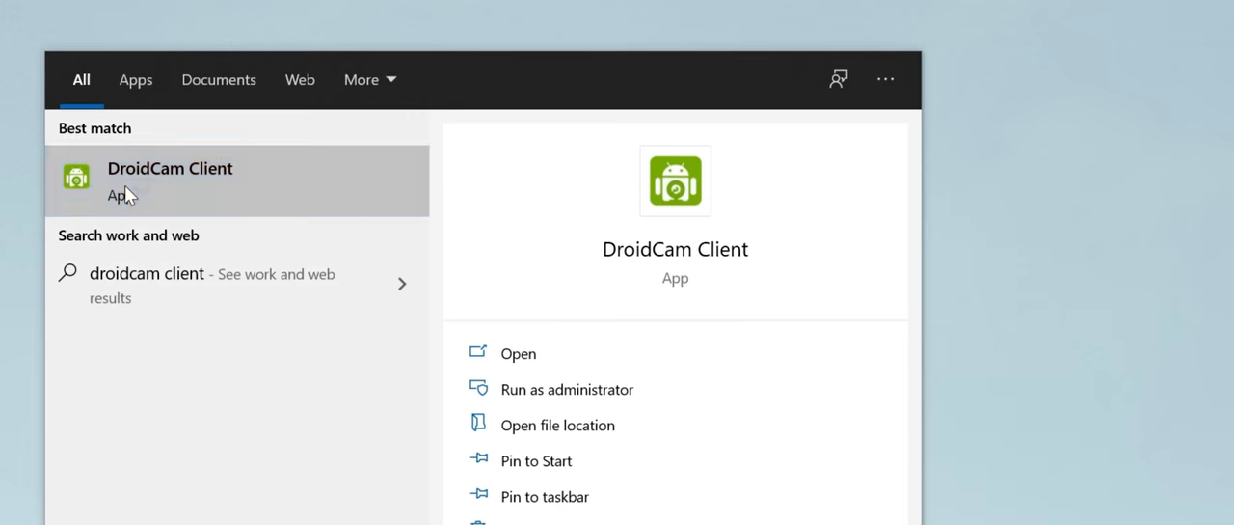
left_click(170, 167)
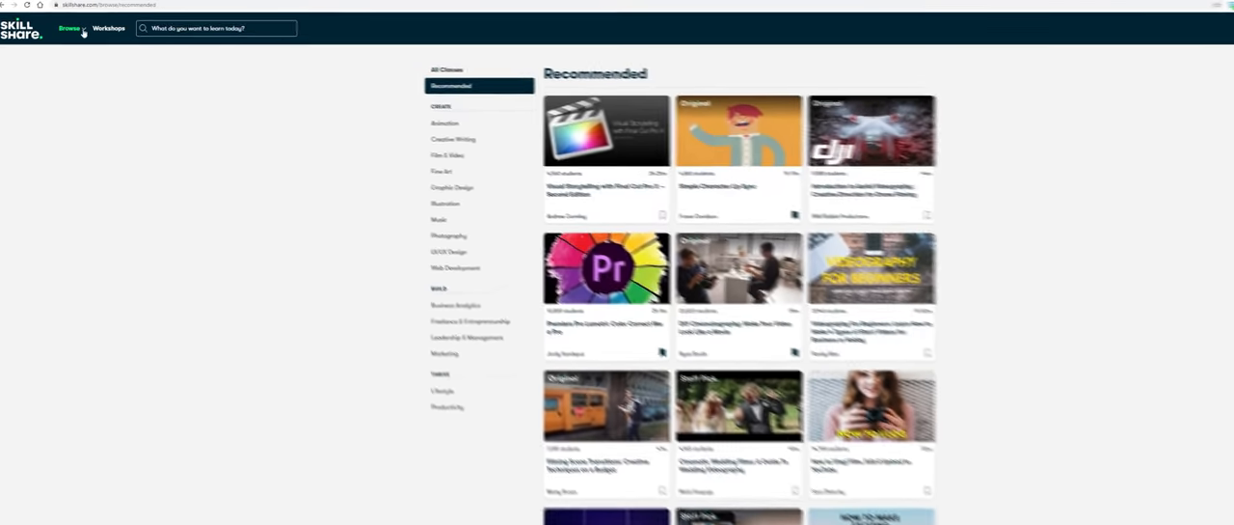
- From the Browse categories, reach The Stop Motion Look in After Effects class and its Projects & Resources
left_click(70, 27)
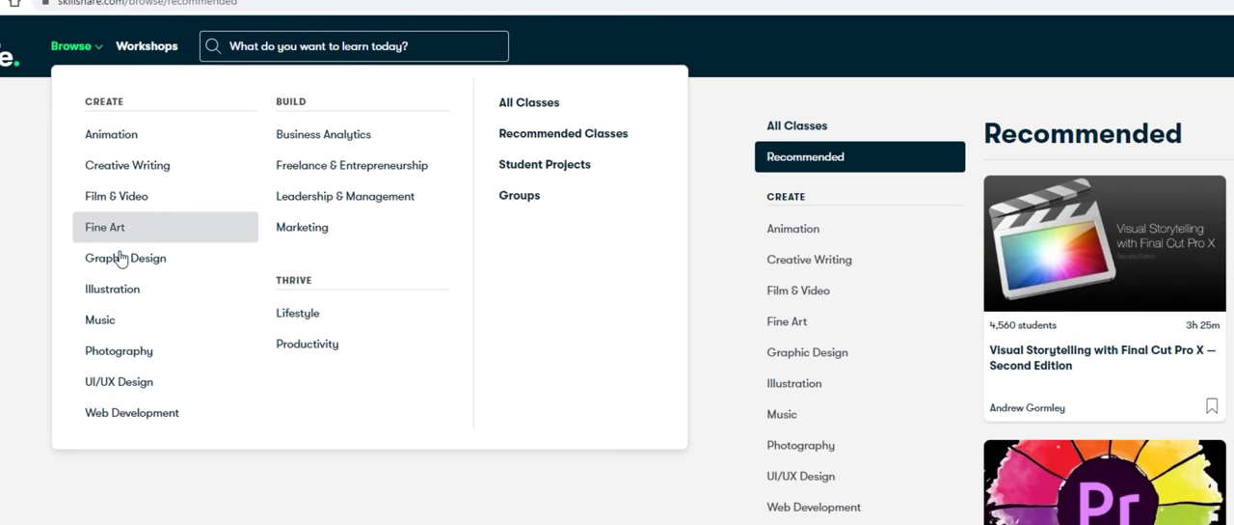
mouse_move(351, 259)
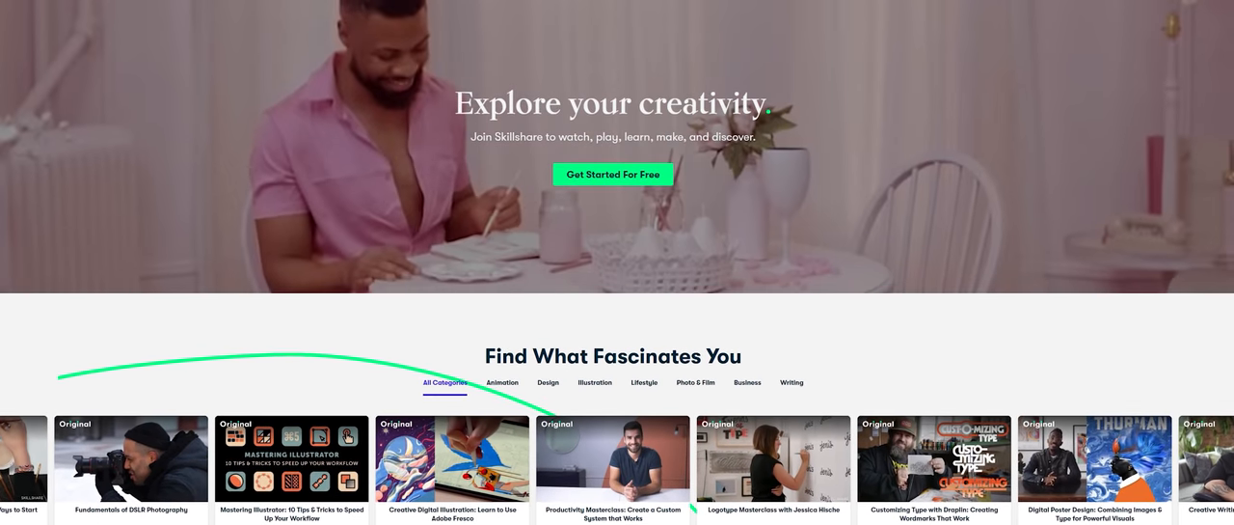
left_click(613, 459)
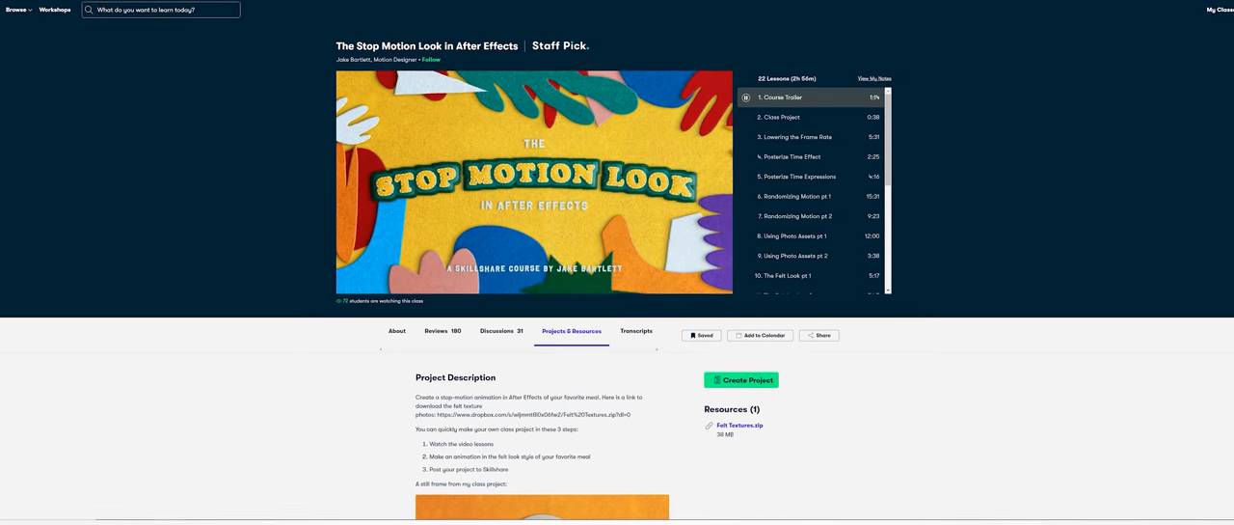
left_click(534, 181)
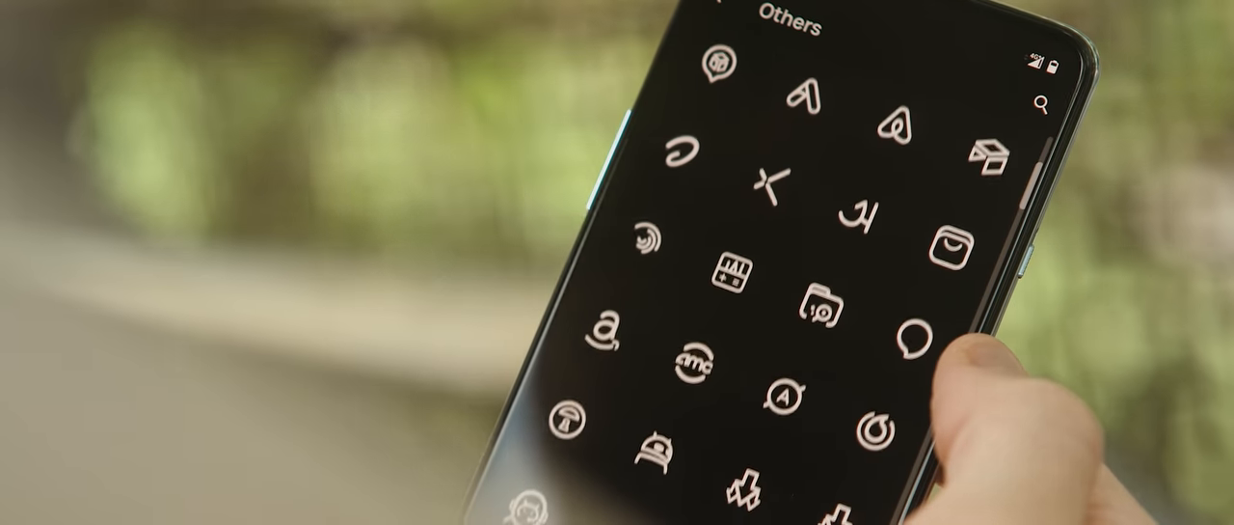
- Scroll the settings past Frame rate to the Upgrades and Contact sections
scroll("down", 3)
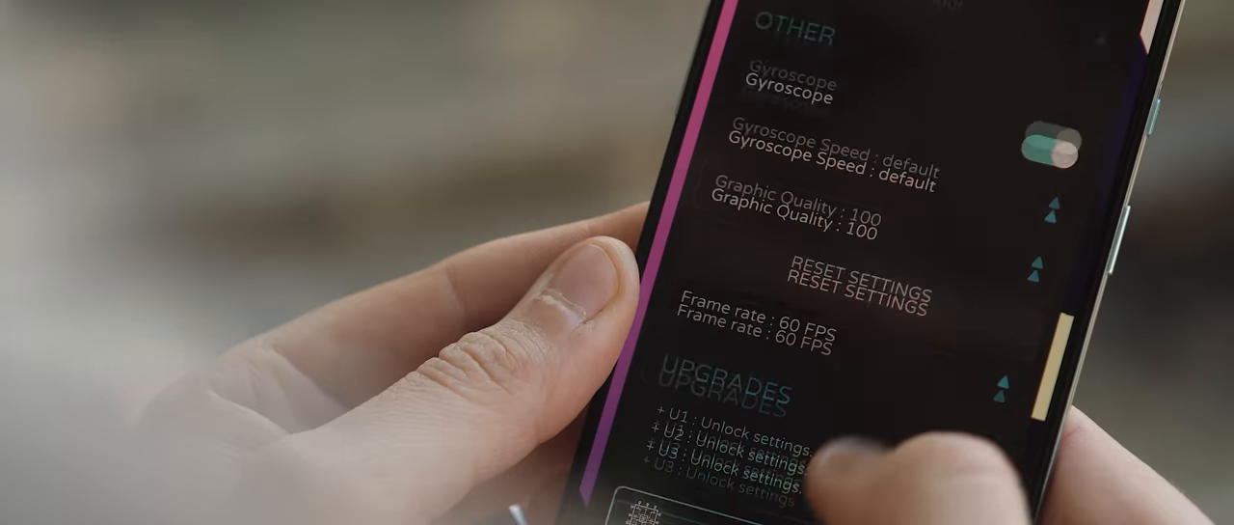
scroll("down", 3)
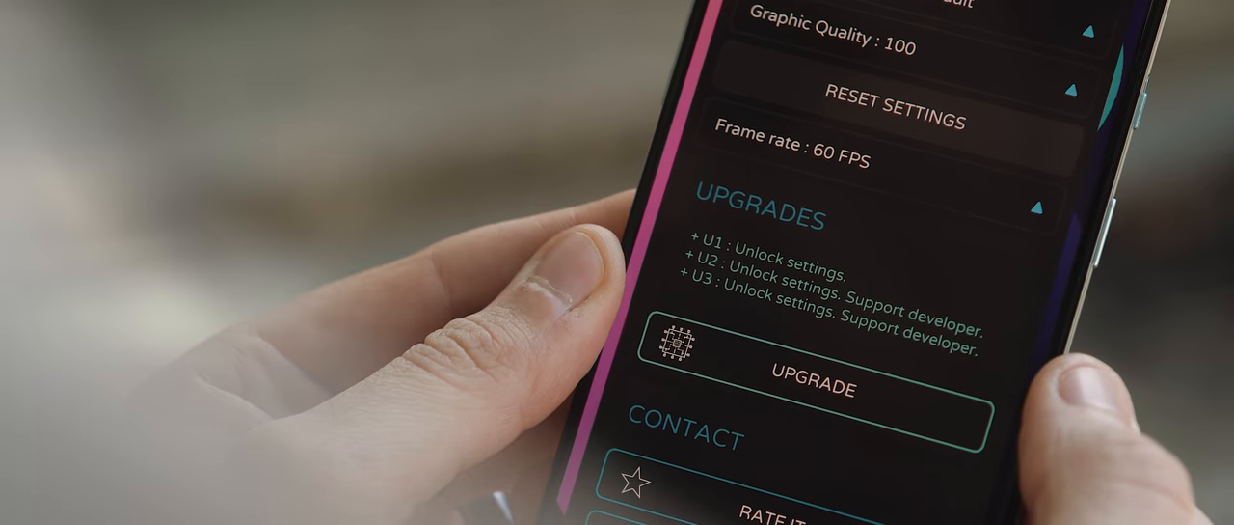